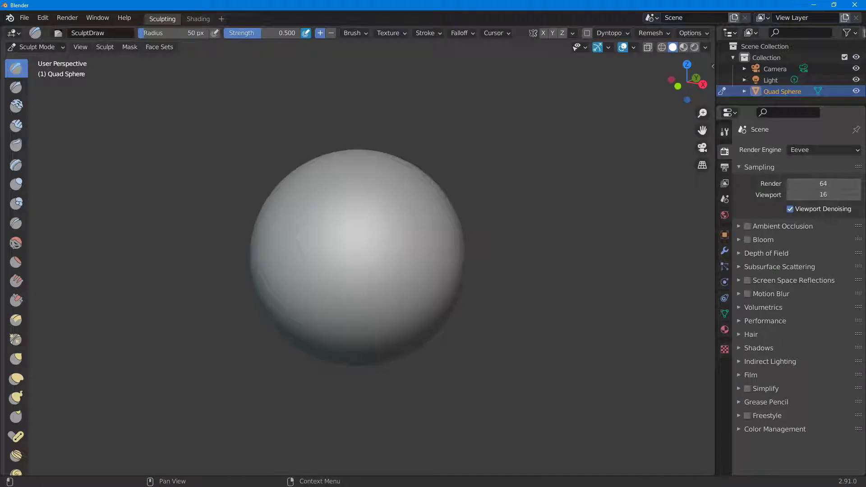
{"action": "mouse_move", "coordinate": [731, 260]}
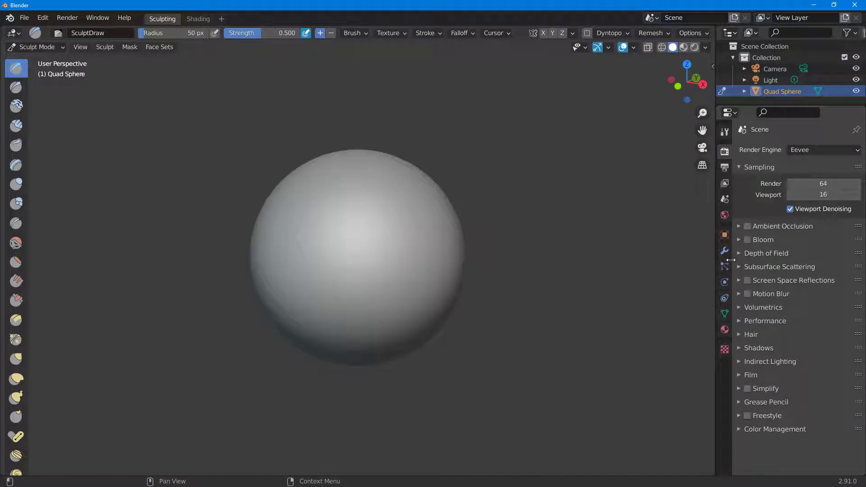
{"action": "mouse_move", "coordinate": [442, 217]}
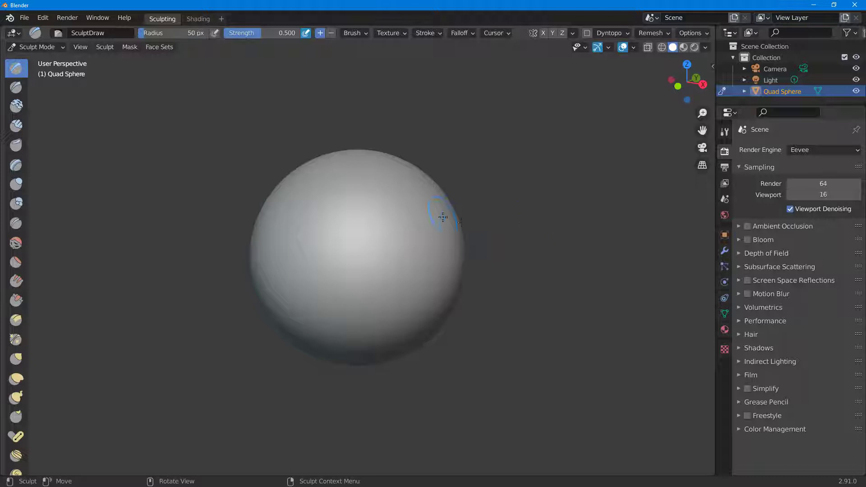
{"action": "mouse_move", "coordinate": [232, 207]}
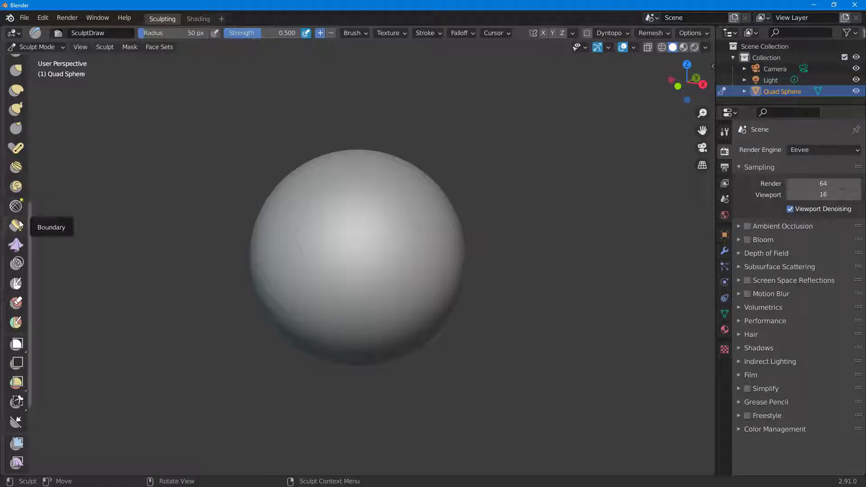
{"action": "mouse_move", "coordinate": [18, 199]}
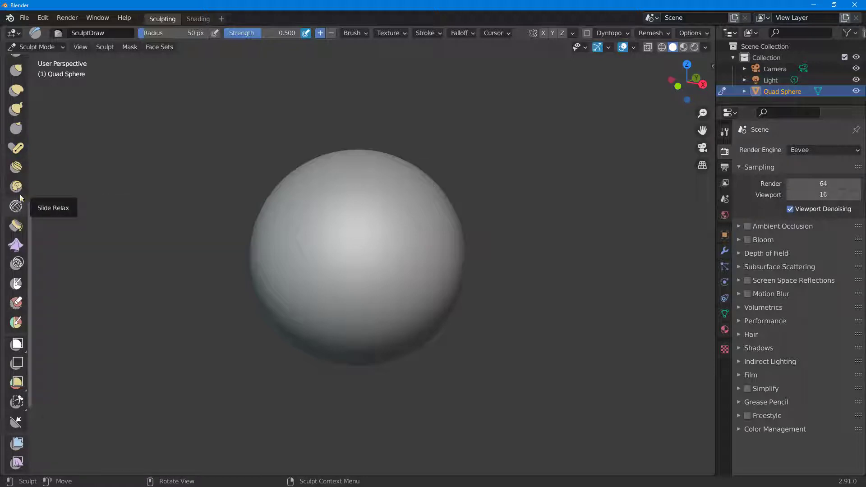
- Paint a small dark masked spot on the sphere's upper-left with the Mask brush
{"action": "left_click", "coordinate": [17, 283]}
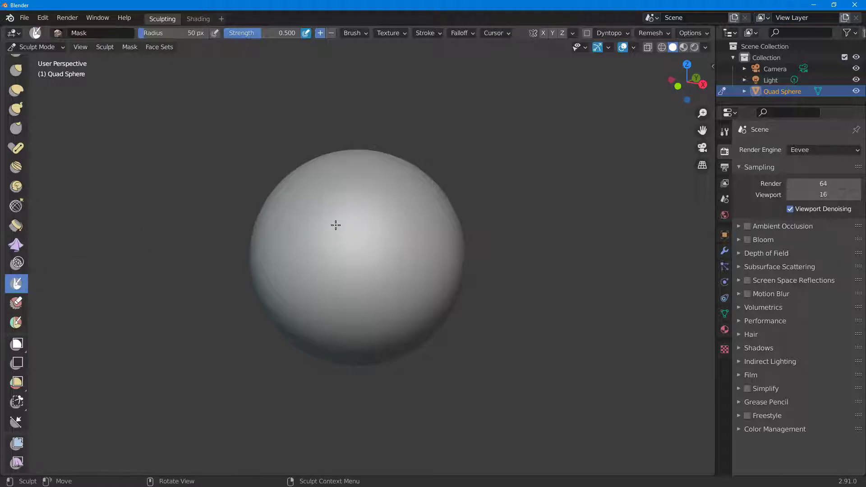
{"action": "left_click_drag", "start_coordinate": [335, 224], "coordinate": [338, 243]}
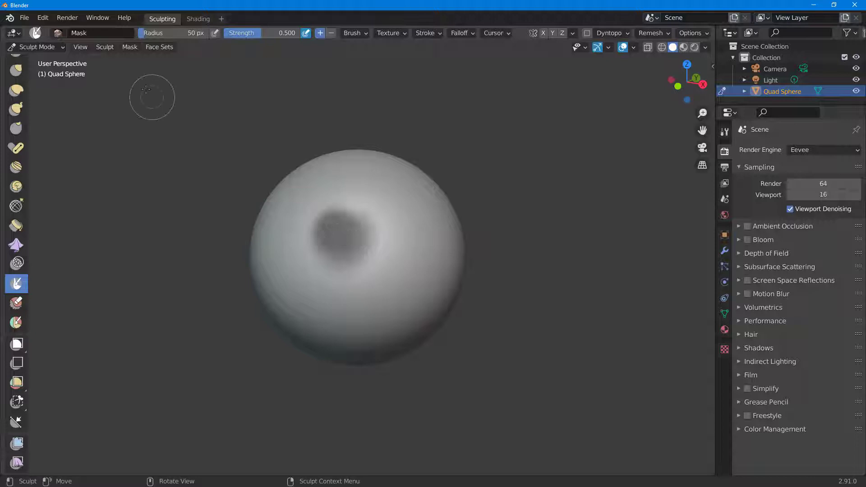
- Choose Box Mask from the Mask menu to mask a rectangle on the sphere's right side
{"action": "left_click", "coordinate": [130, 47]}
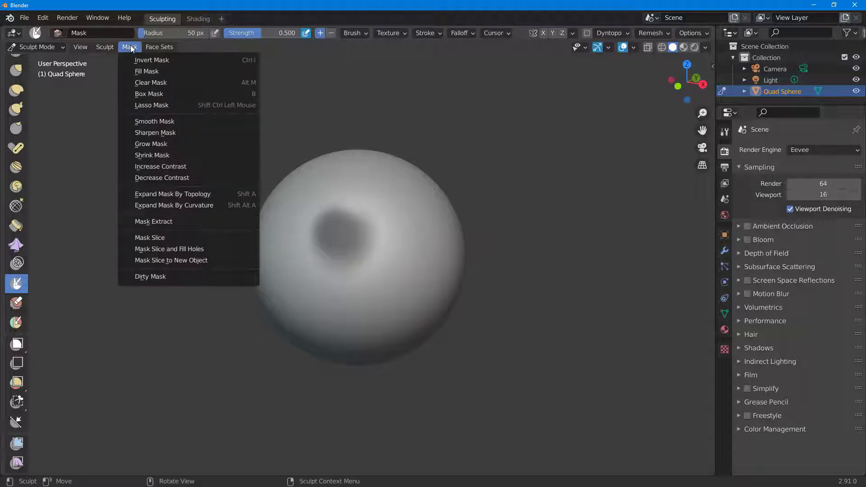
{"action": "mouse_move", "coordinate": [166, 94]}
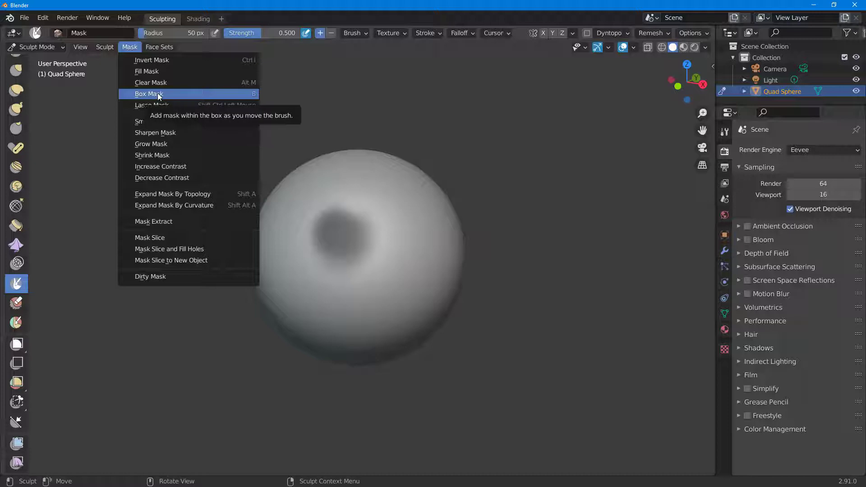
{"action": "left_click", "coordinate": [149, 94]}
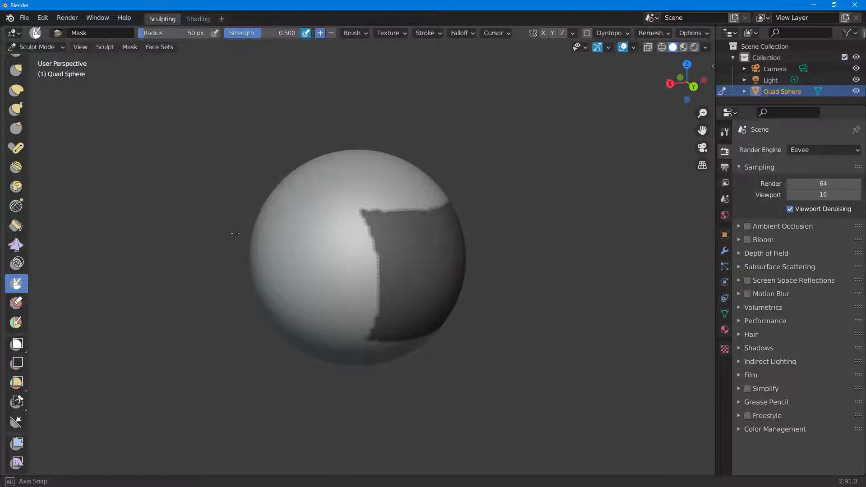
{"action": "left_click", "coordinate": [129, 47]}
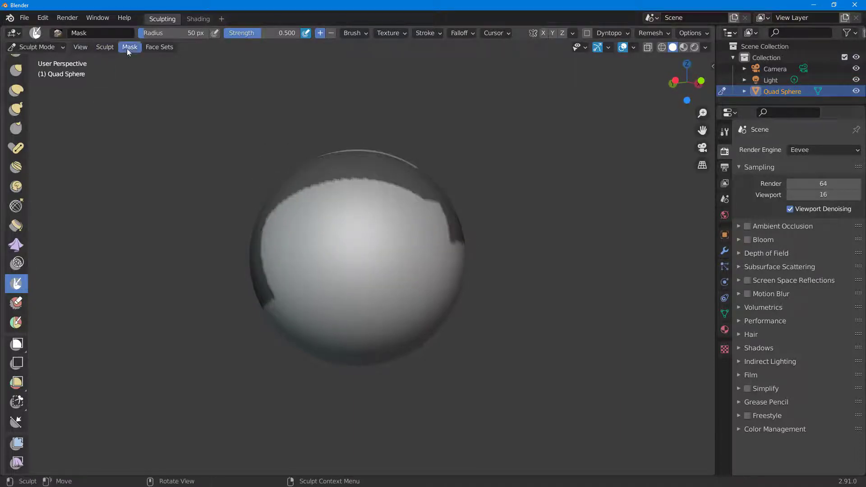
- Orbit the view and draw a freehand Lasso Mask over the sphere's lower-left region
{"action": "left_click_drag", "start_coordinate": [160, 106], "coordinate": [380, 295]}
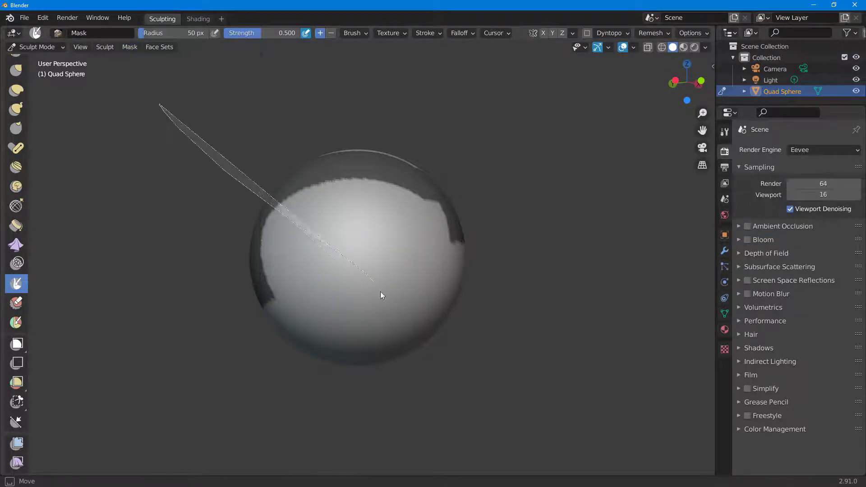
{"action": "left_click_drag", "start_coordinate": [381, 295], "coordinate": [296, 157]}
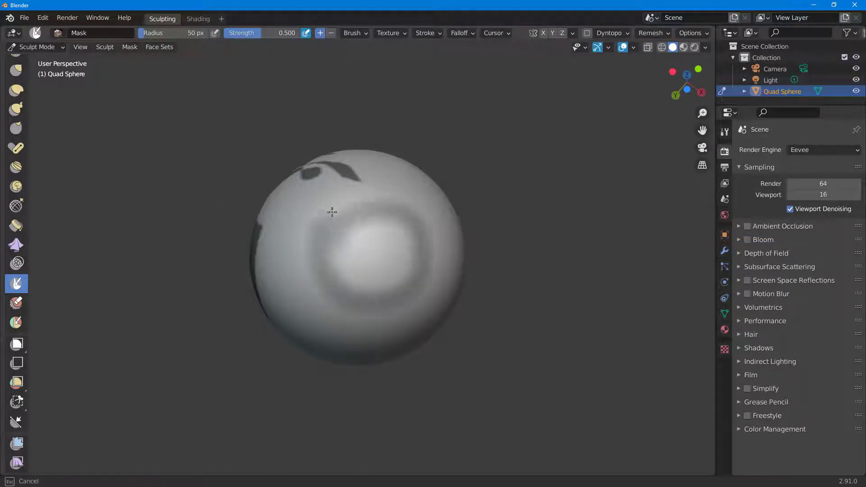
{"action": "left_click", "coordinate": [129, 47]}
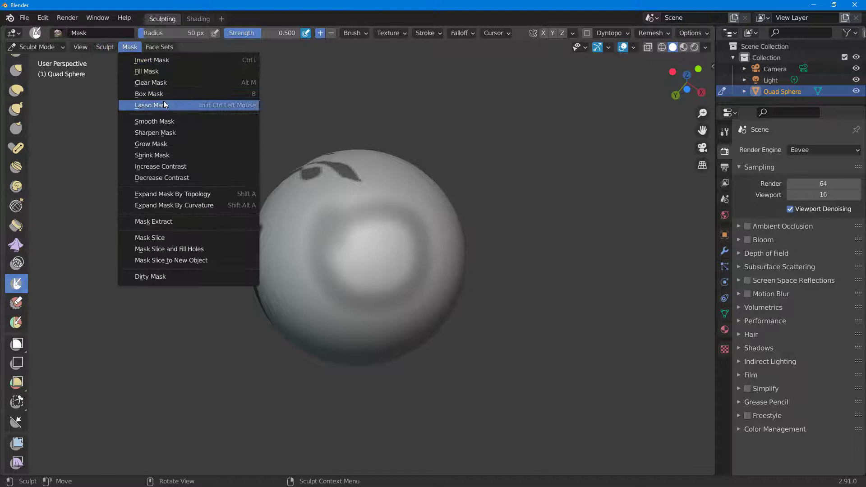
{"action": "left_click", "coordinate": [150, 105]}
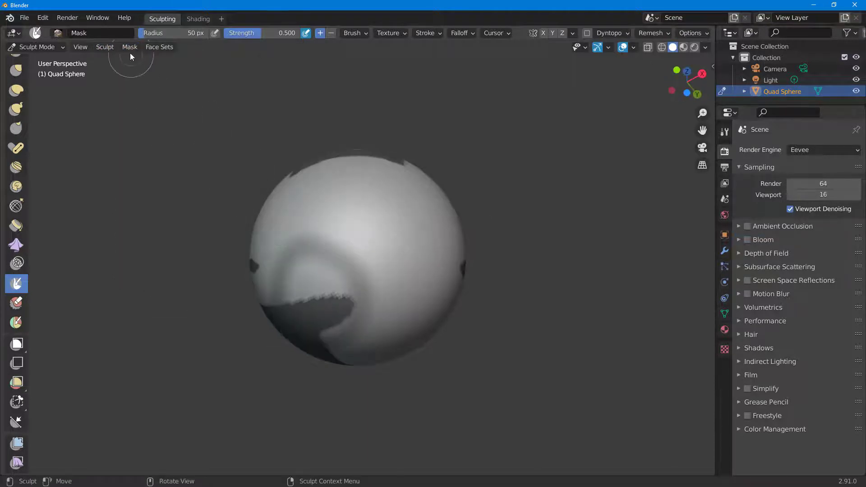
{"action": "left_click", "coordinate": [130, 47]}
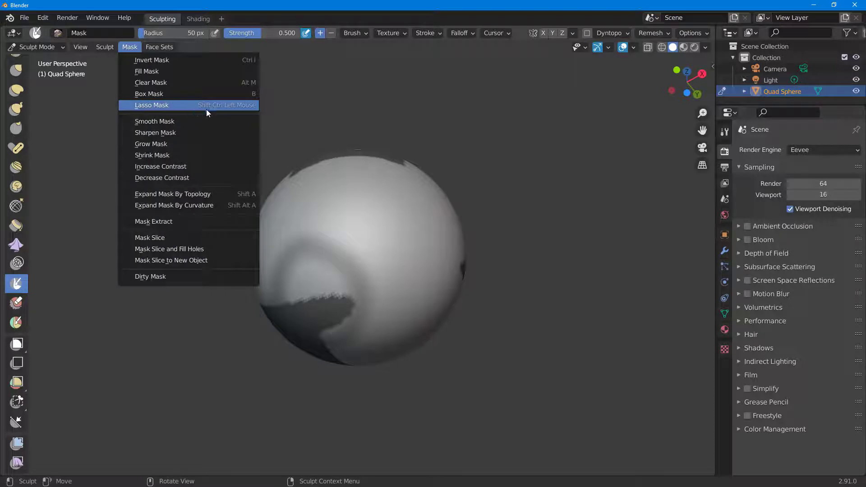
{"action": "left_click", "coordinate": [151, 105]}
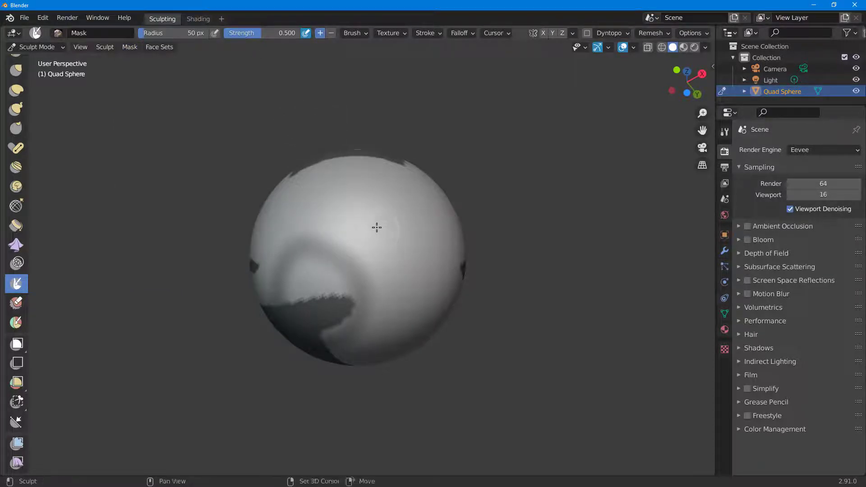
- Raise rough Draw-brush ridges on unmasked areas, then enable Dyntopo and open its settings
{"action": "left_click_drag", "start_coordinate": [354, 232], "coordinate": [376, 194]}
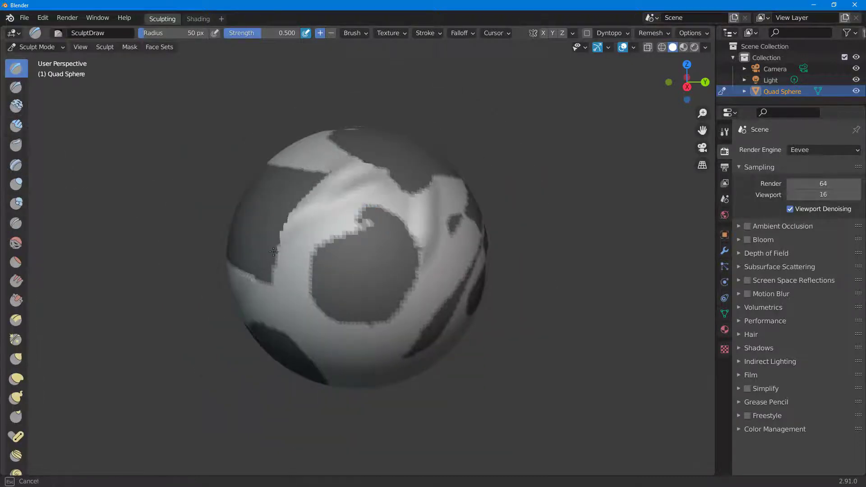
{"action": "left_click_drag", "start_coordinate": [274, 251], "coordinate": [307, 197]}
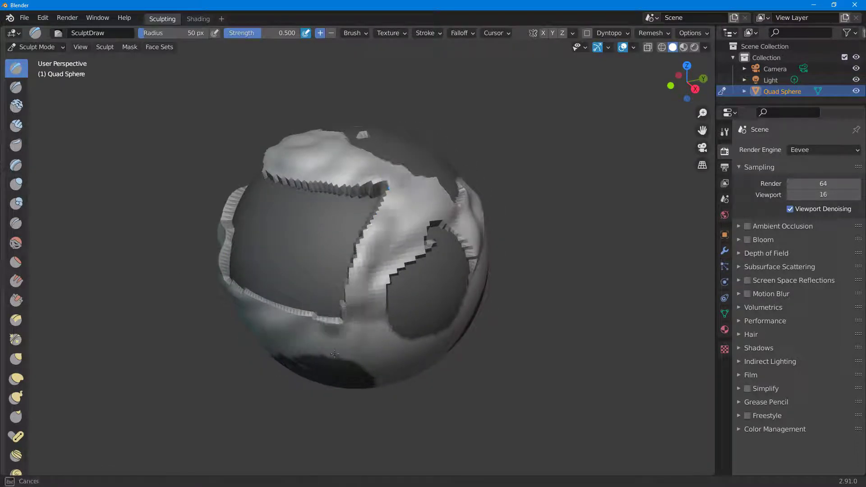
{"action": "left_click_drag", "start_coordinate": [335, 354], "coordinate": [207, 337]}
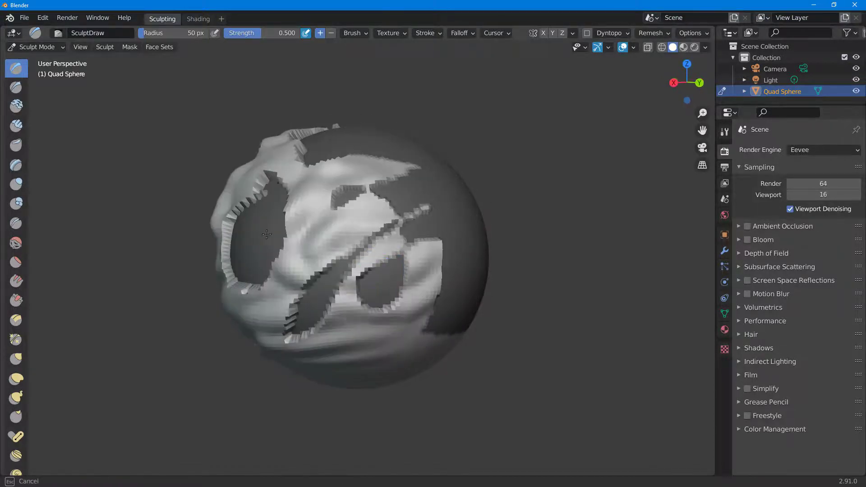
{"action": "left_click", "coordinate": [627, 33]}
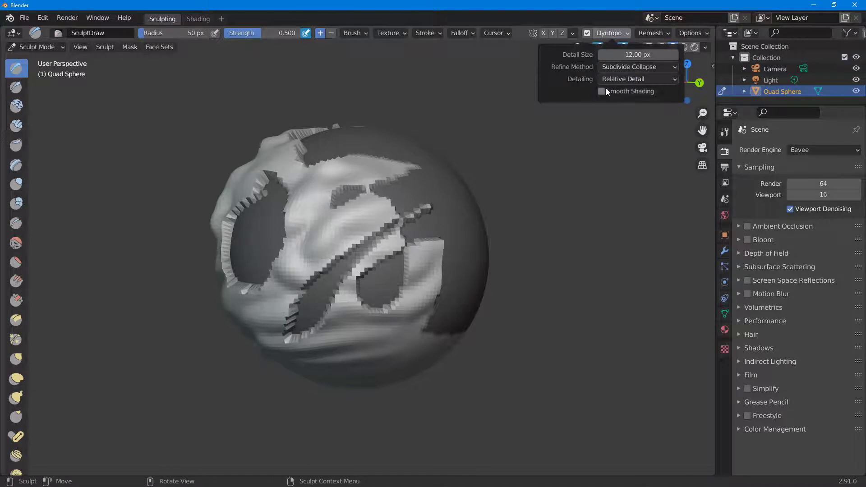
{"action": "left_click", "coordinate": [602, 91]}
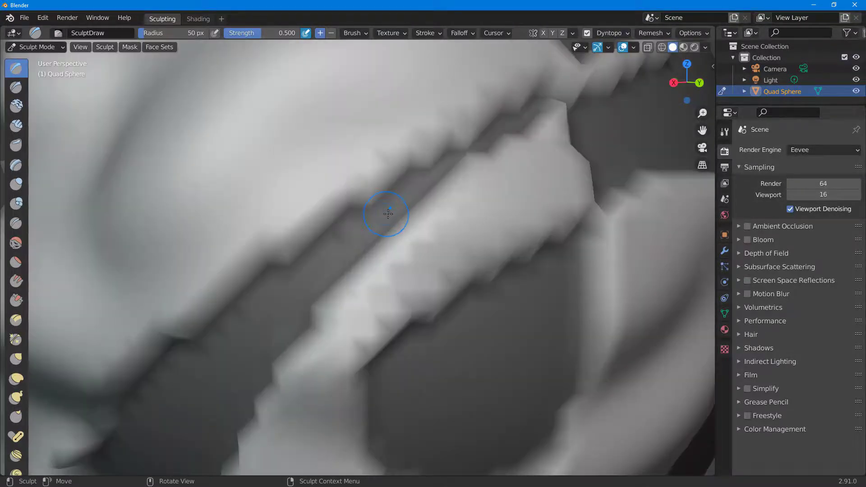
- Sculpt more Draw-brush relief into the unmasked terrain and orbit to view another side
{"action": "left_click_drag", "start_coordinate": [386, 215], "coordinate": [267, 274]}
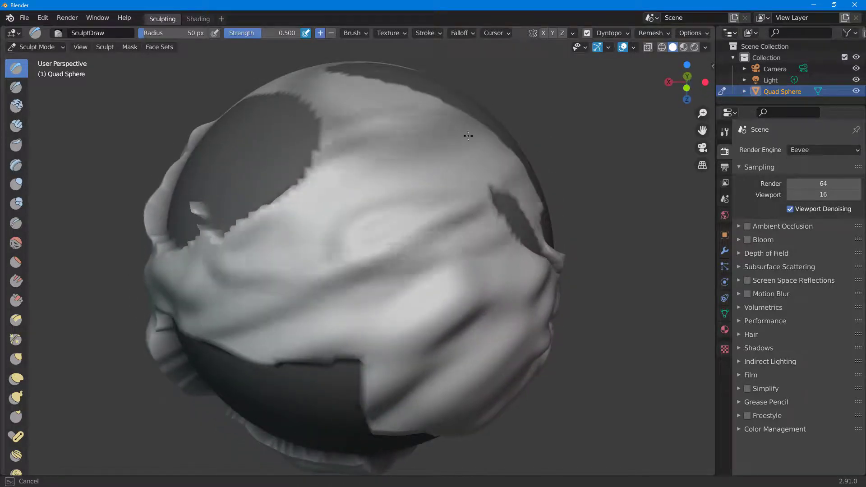
{"action": "left_click_drag", "start_coordinate": [468, 137], "coordinate": [594, 89]}
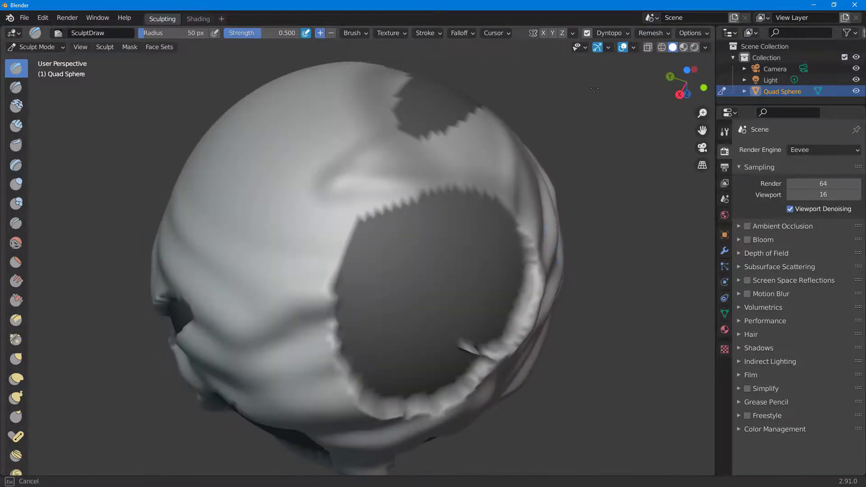